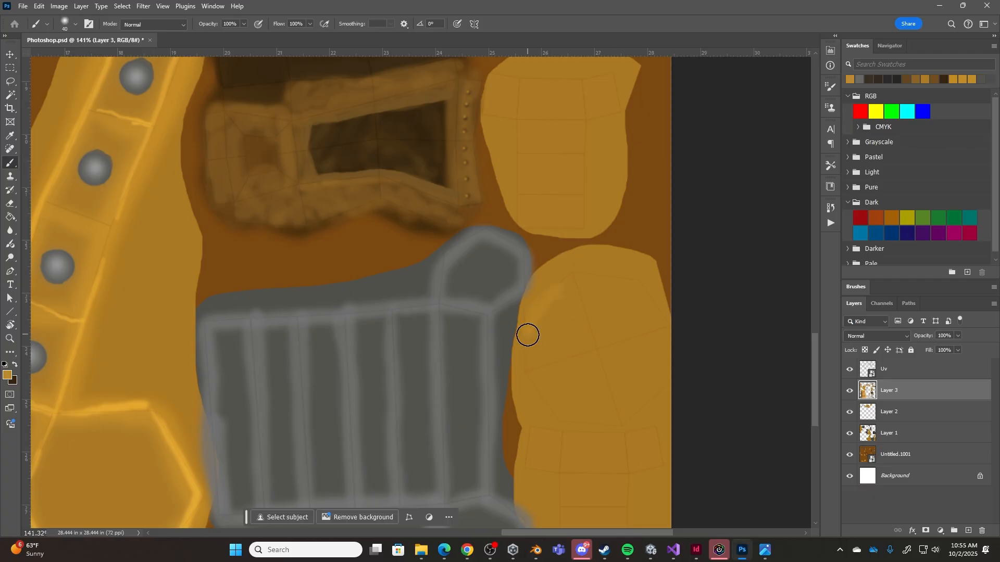
Brush a yellow highlight stroke across a metal plate area on Layer 3
drag(536, 395, 661, 305)
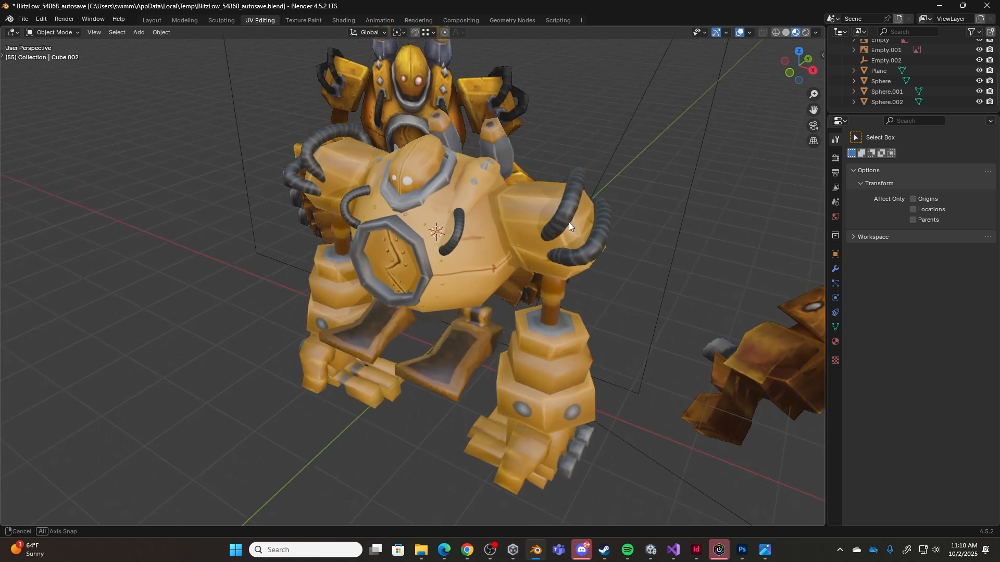
drag(567, 223, 605, 220)
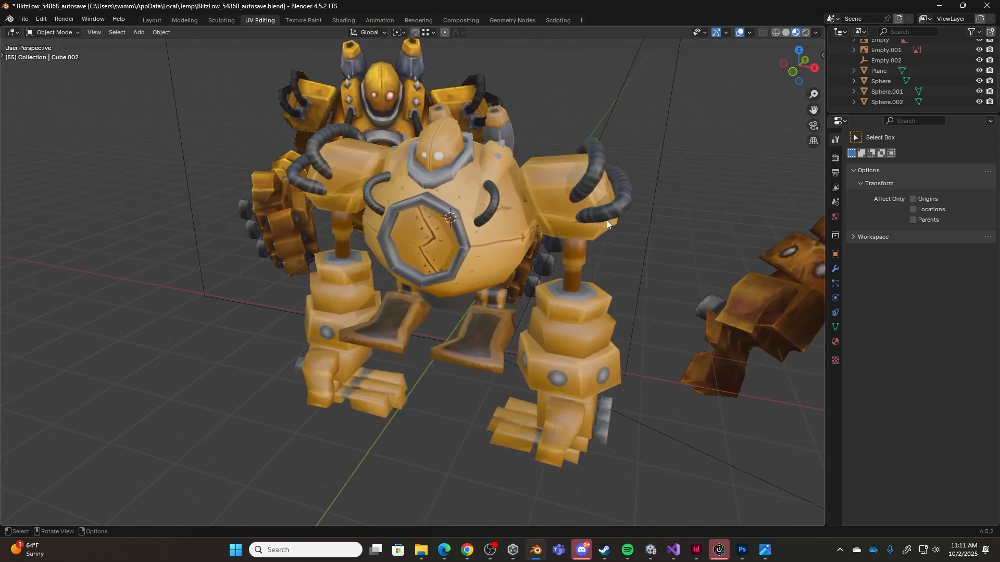
drag(605, 223, 571, 240)
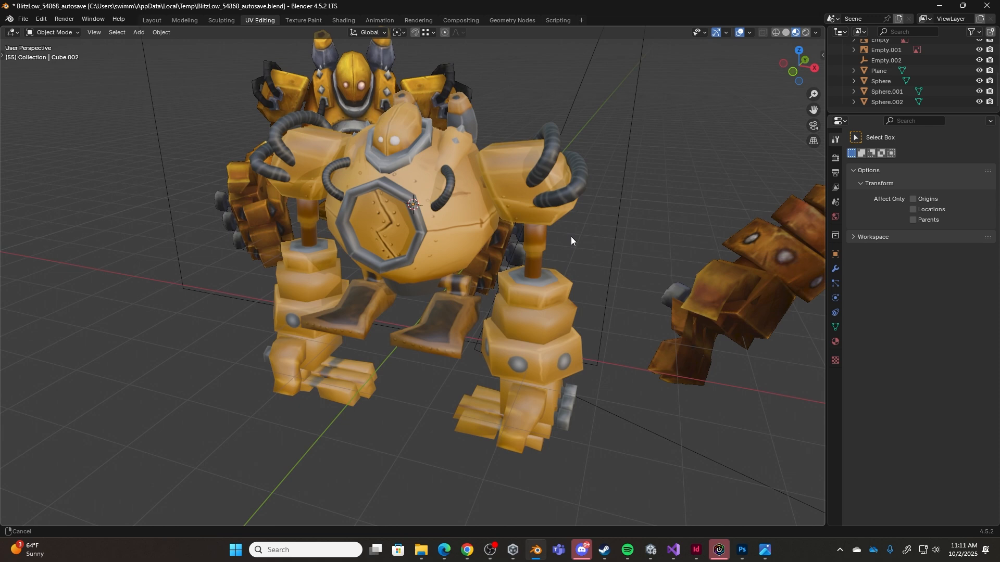